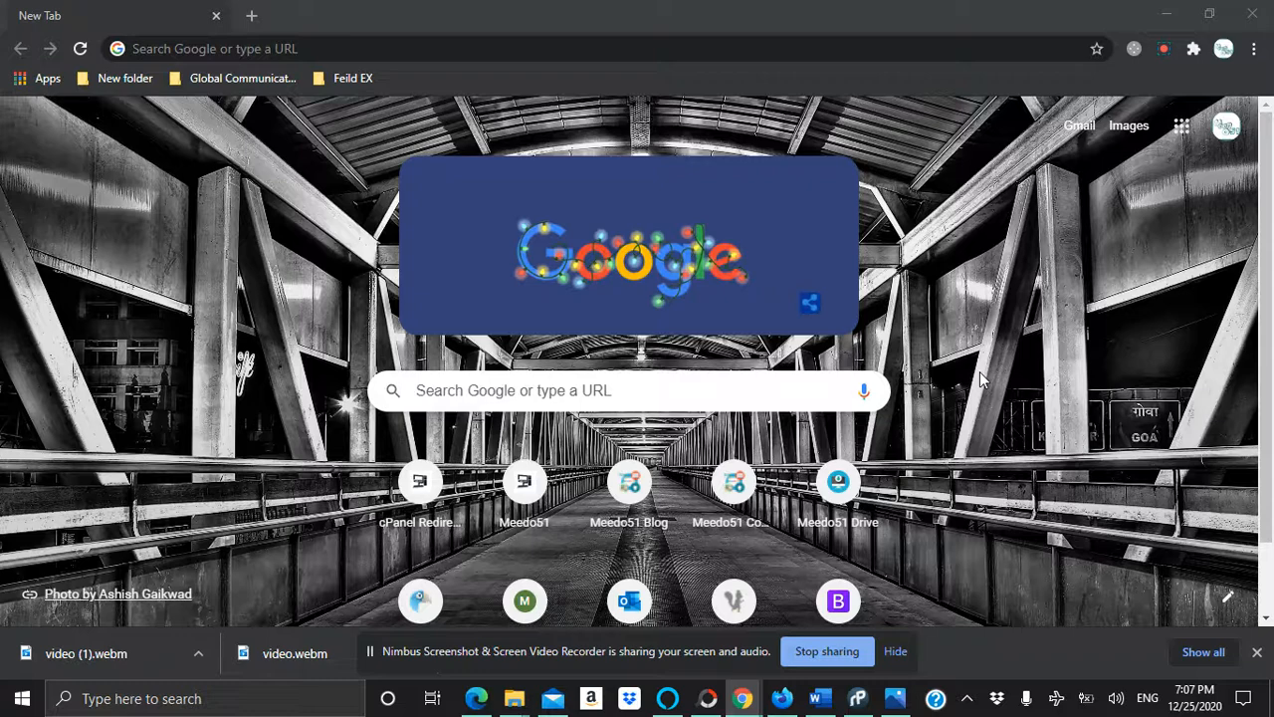
Switch from Chrome to Rapid PHP 2015 with the blank Untitled3.php file
left_click(856, 697)
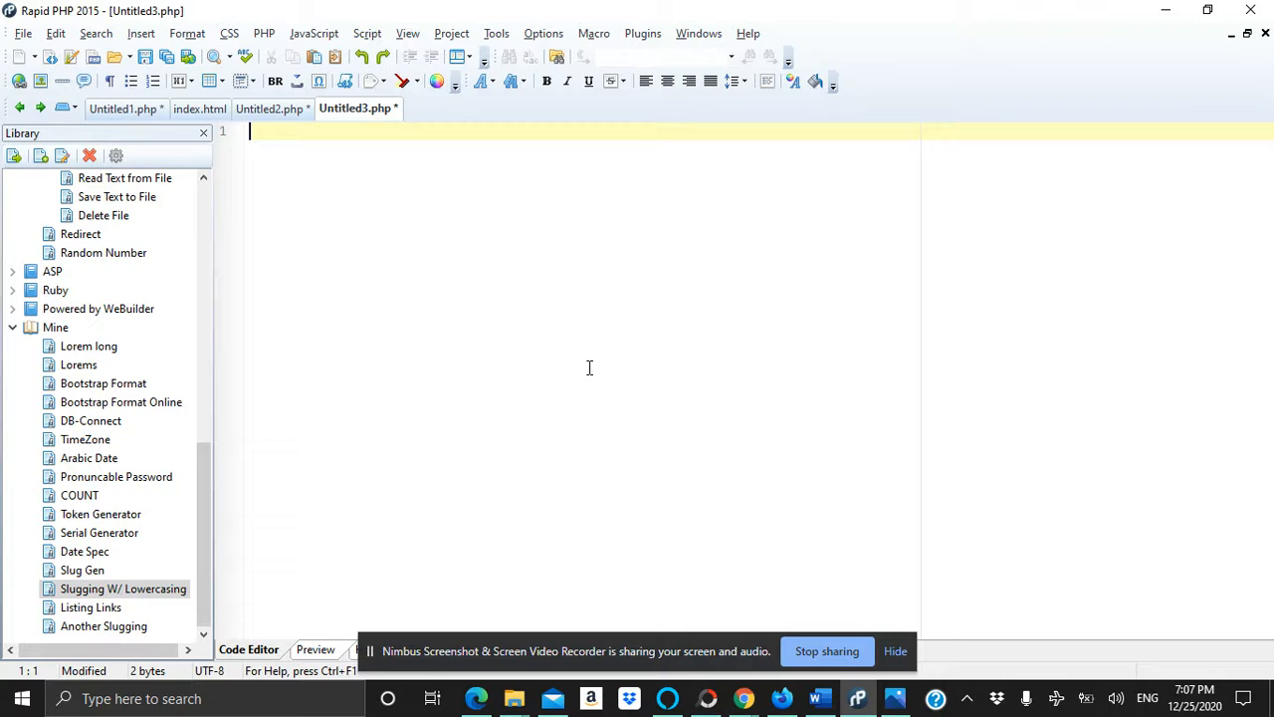
Type 'An Example Of Slug' on line 1 and select the word 'An'
type("A")
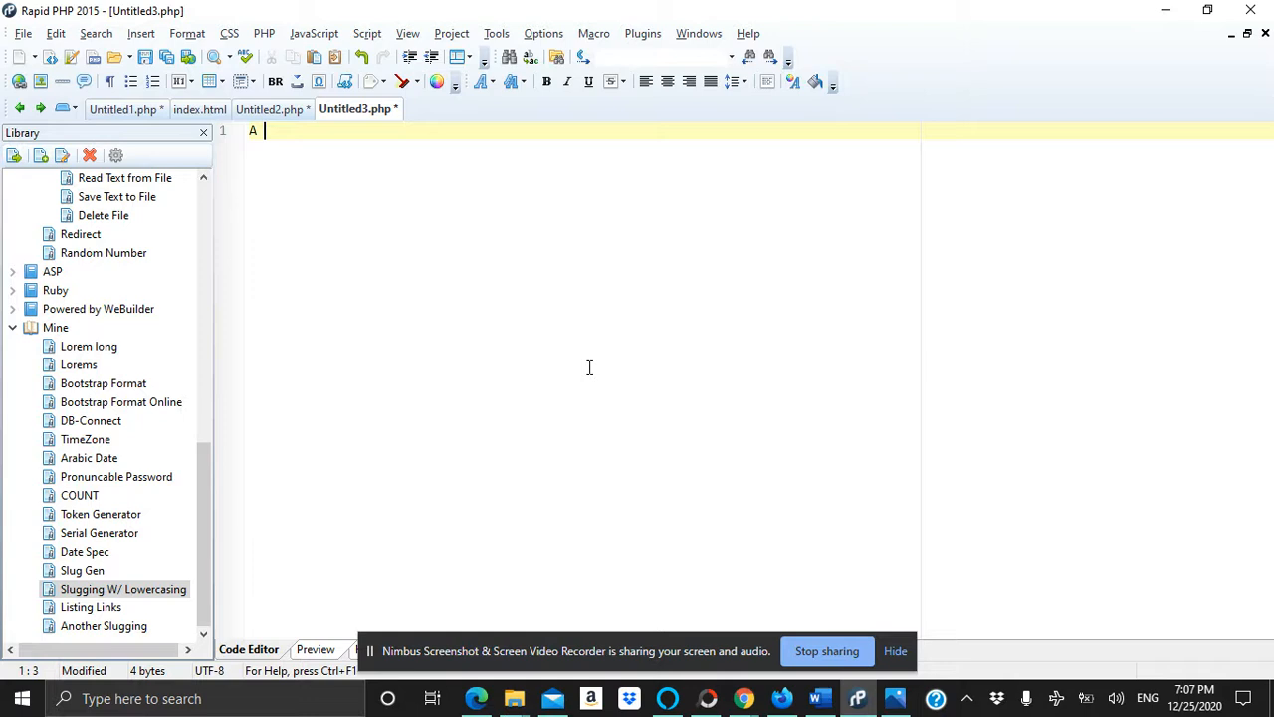
type("n")
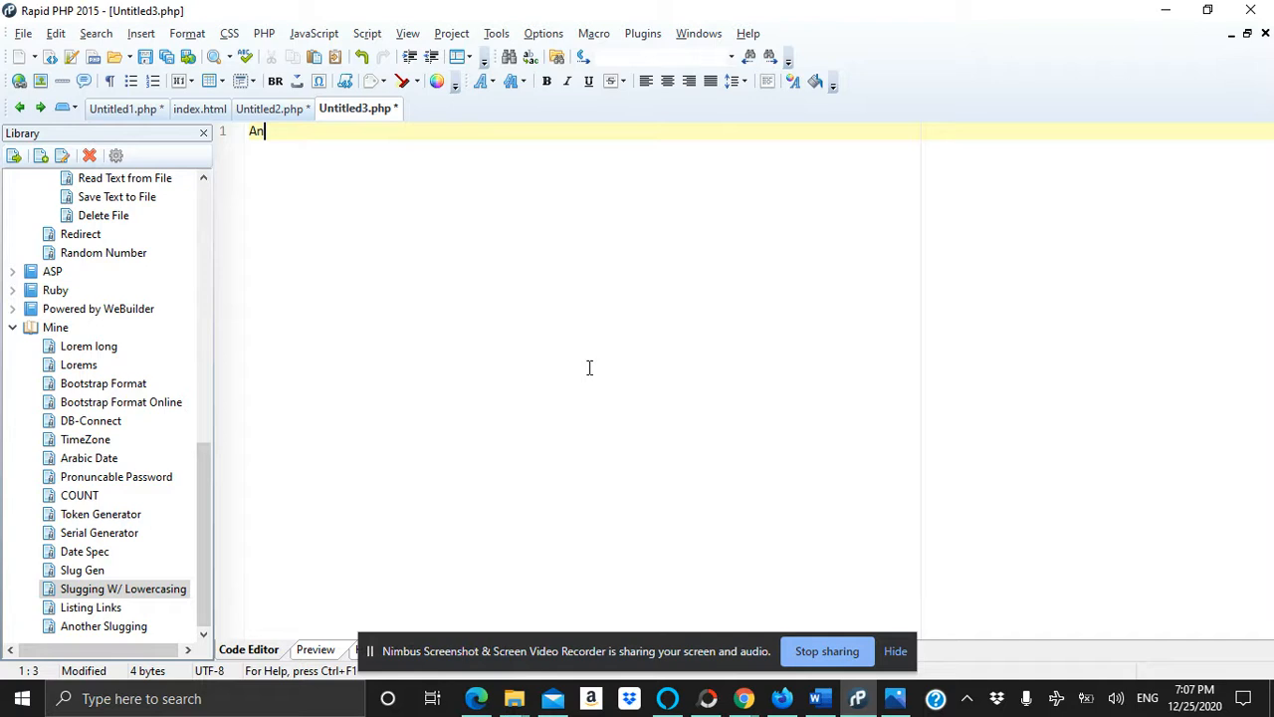
type("Example Of")
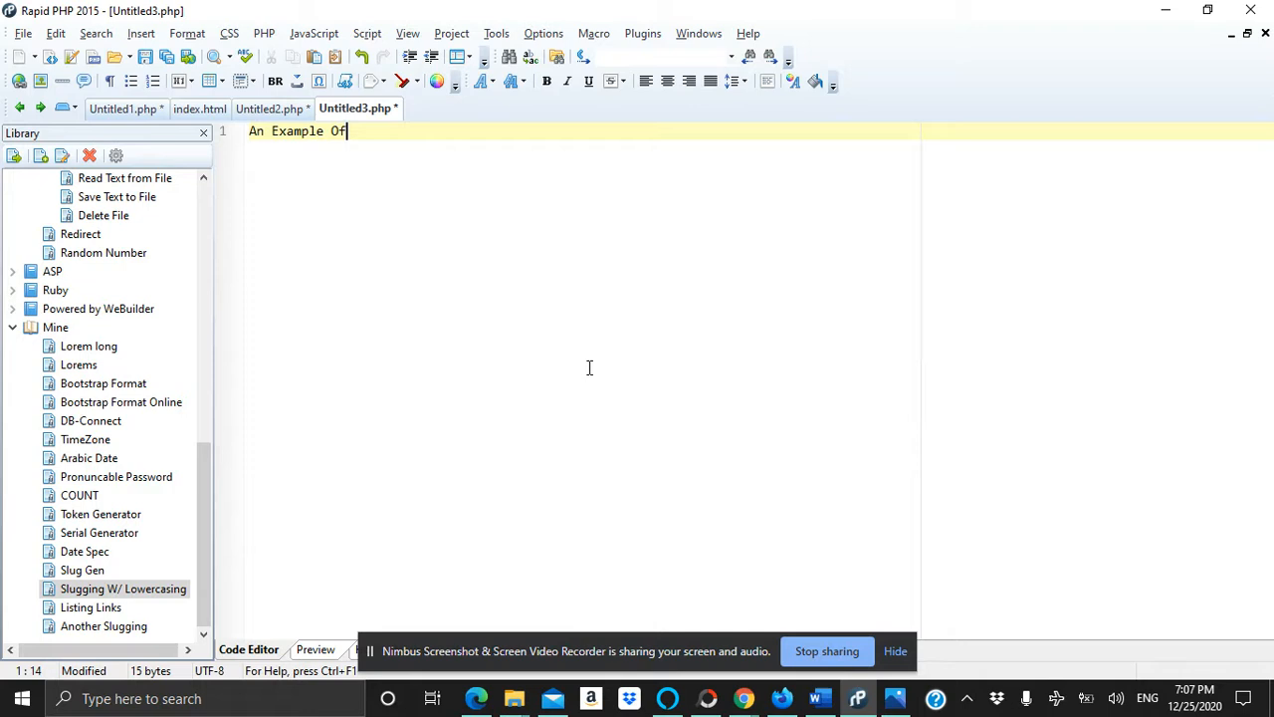
type("Slug")
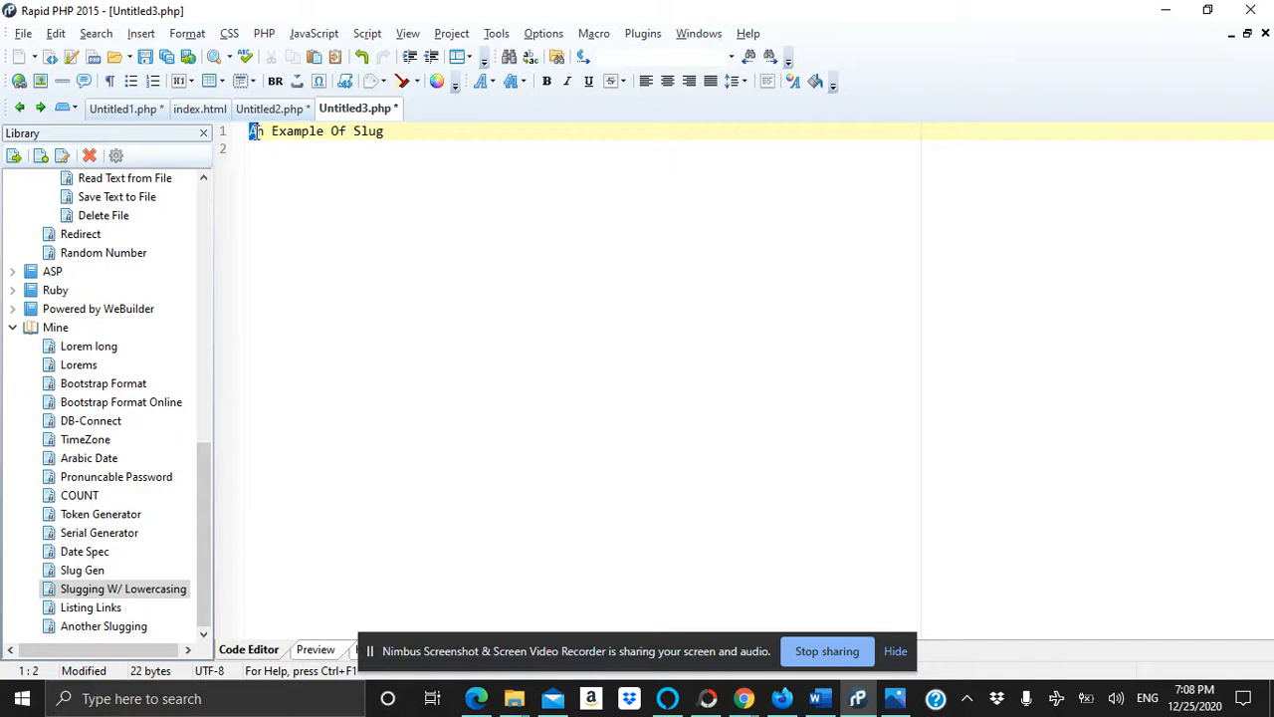
double_click(295, 131)
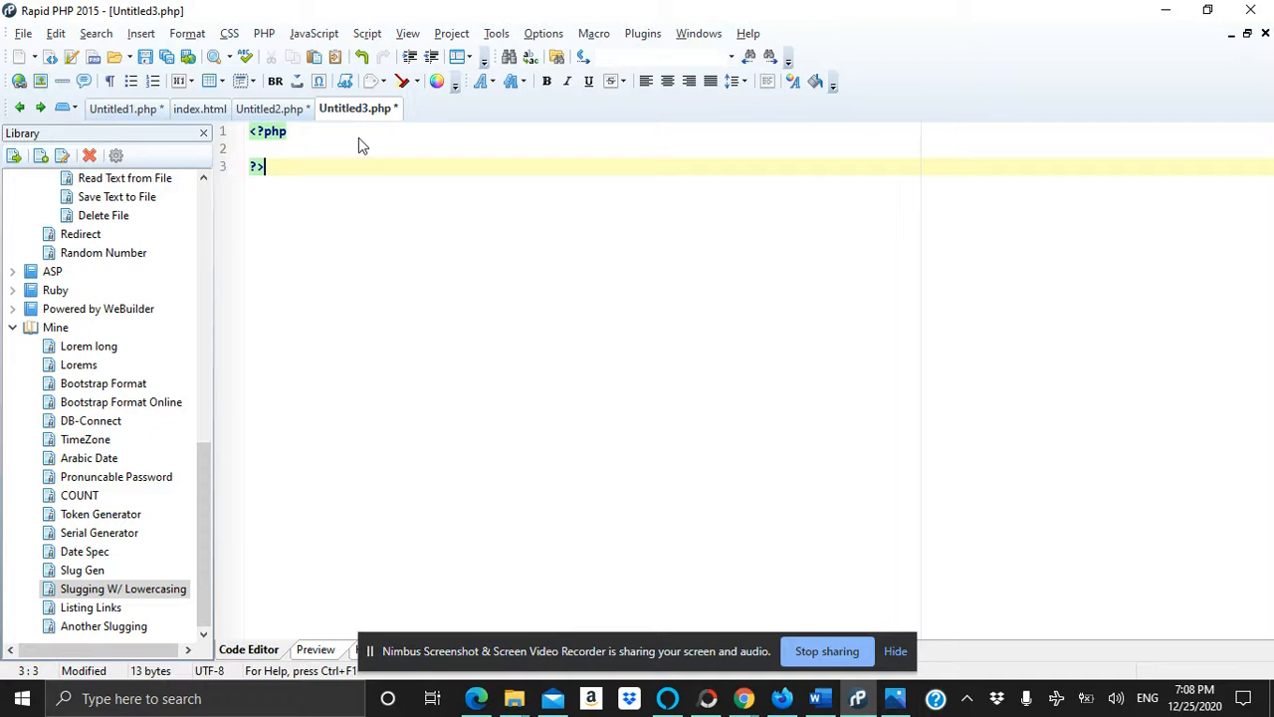
Inside the PHP block, write $string = "This Is An Exmple Of Slug";
type("$")
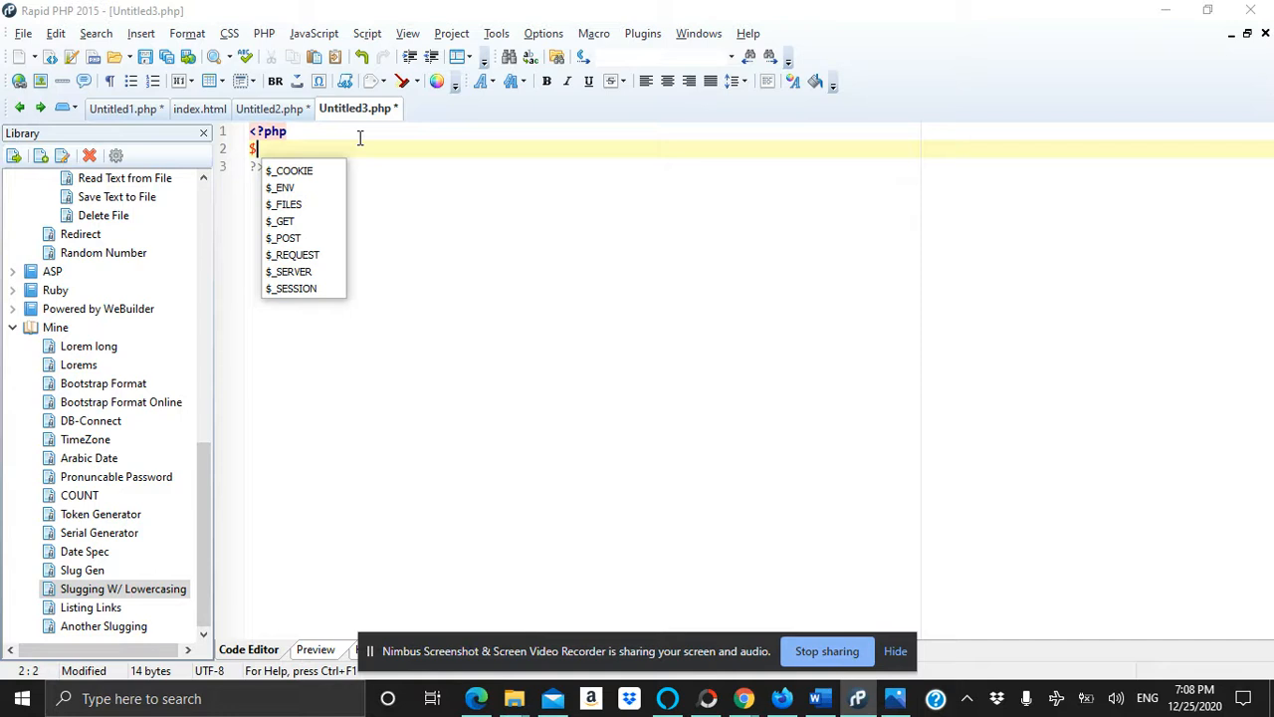
type("string = \"A")
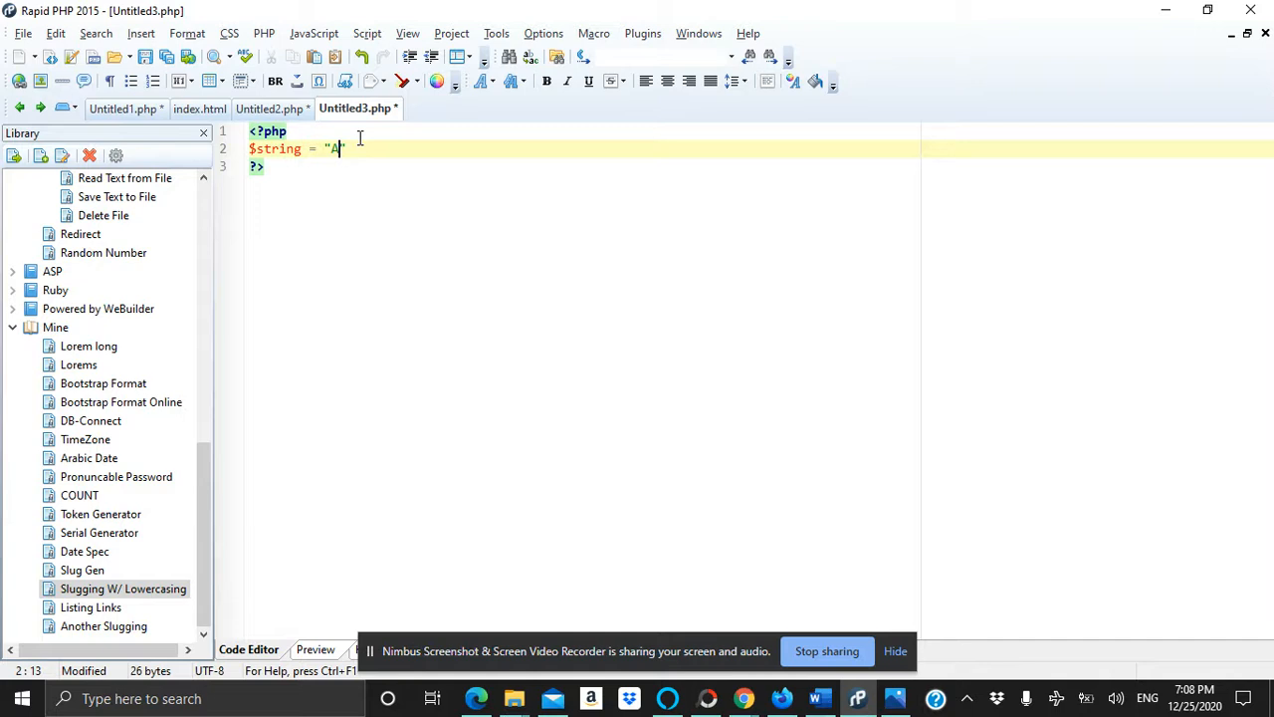
type("his Is An Exmple Of Sl")
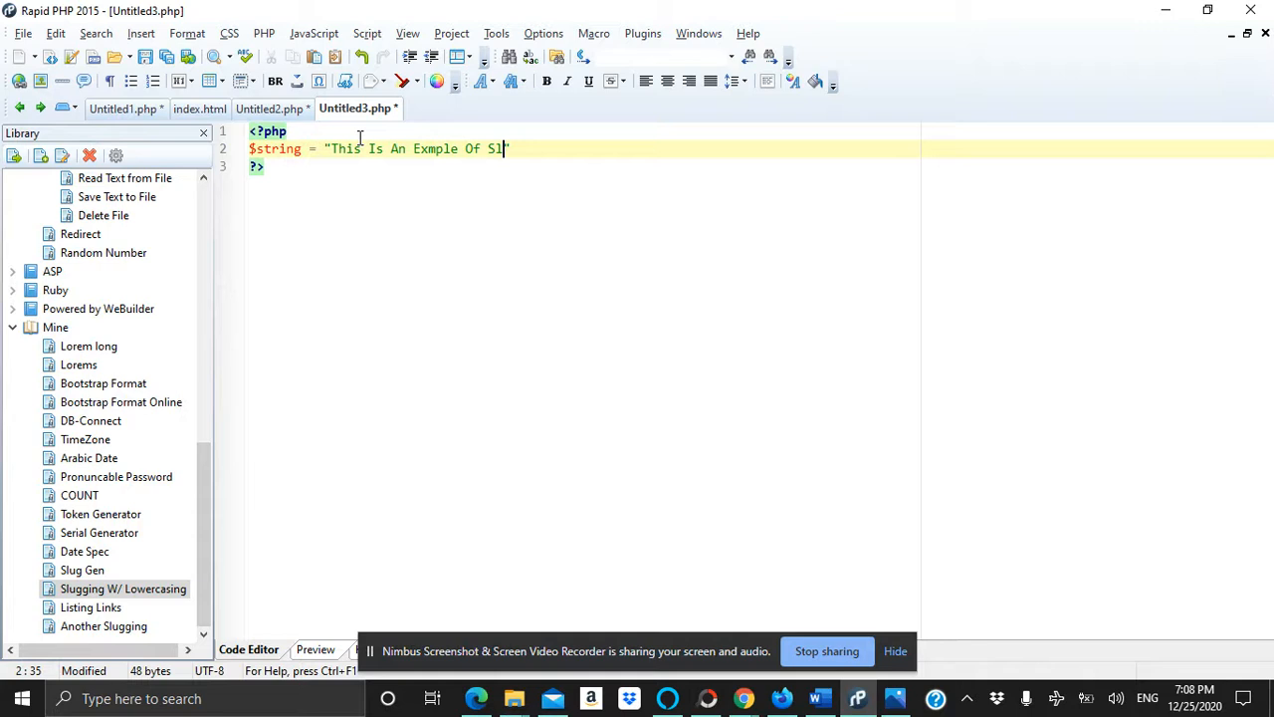
type("ug\";")
type("$")
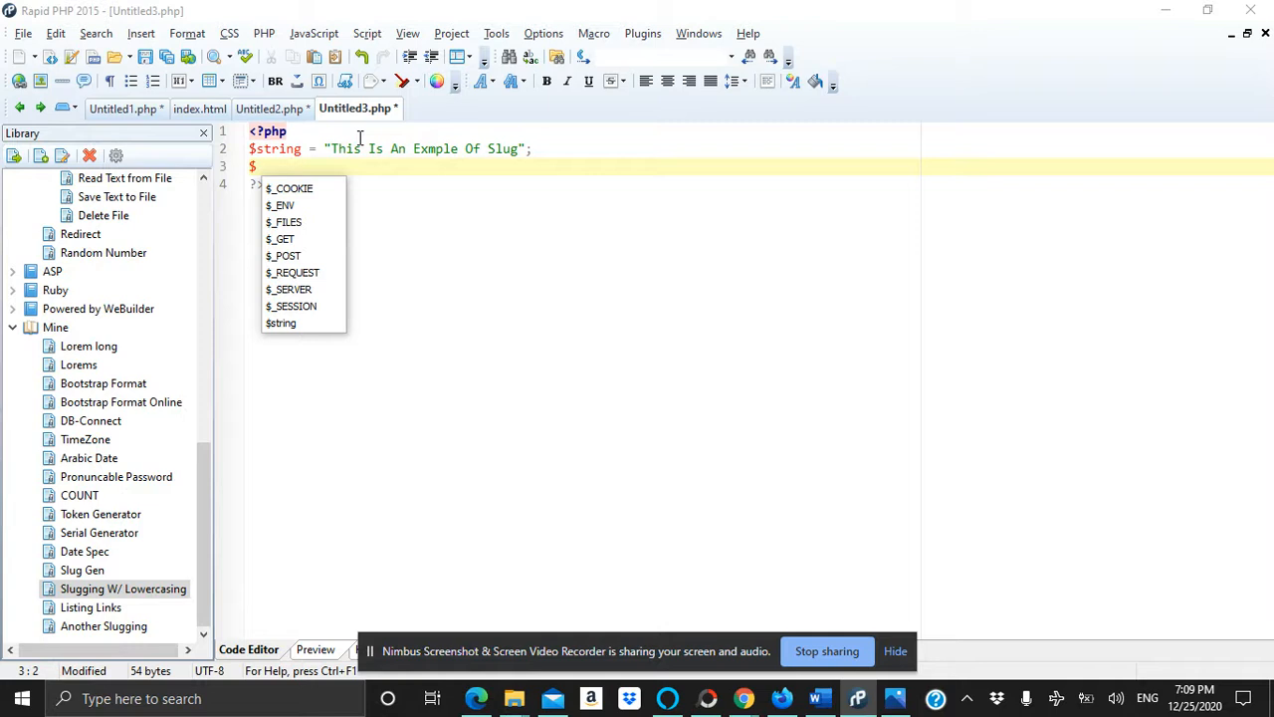
Begin line 3: $slug = strtolower(trim(preg_replace('/[^A-Za-z0-9-]+/'
type("slug =")
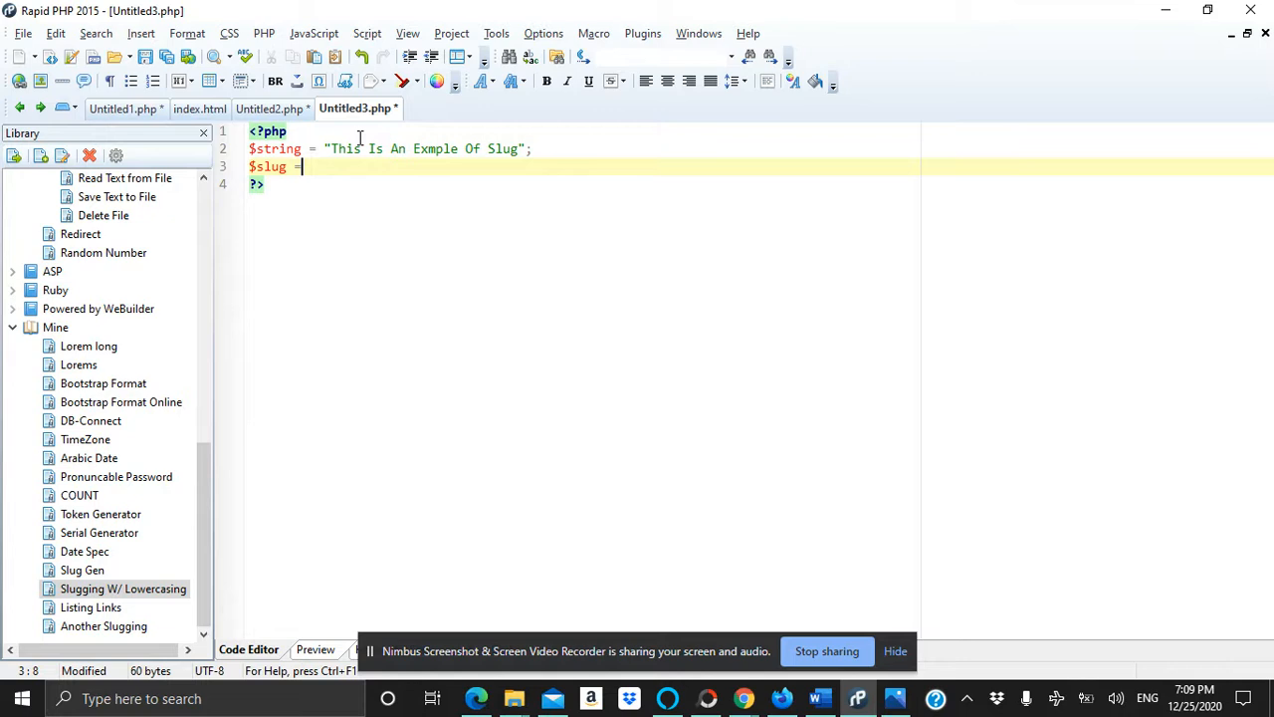
type("strtolower(")
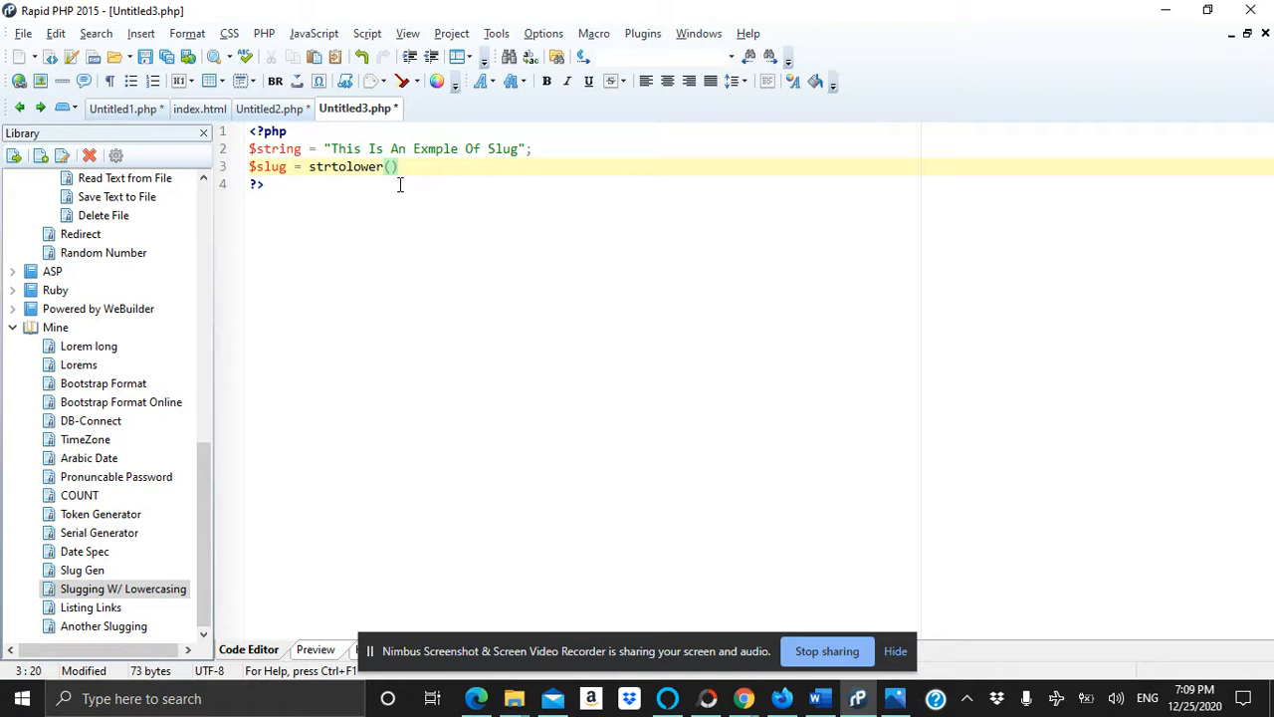
type("trim(")
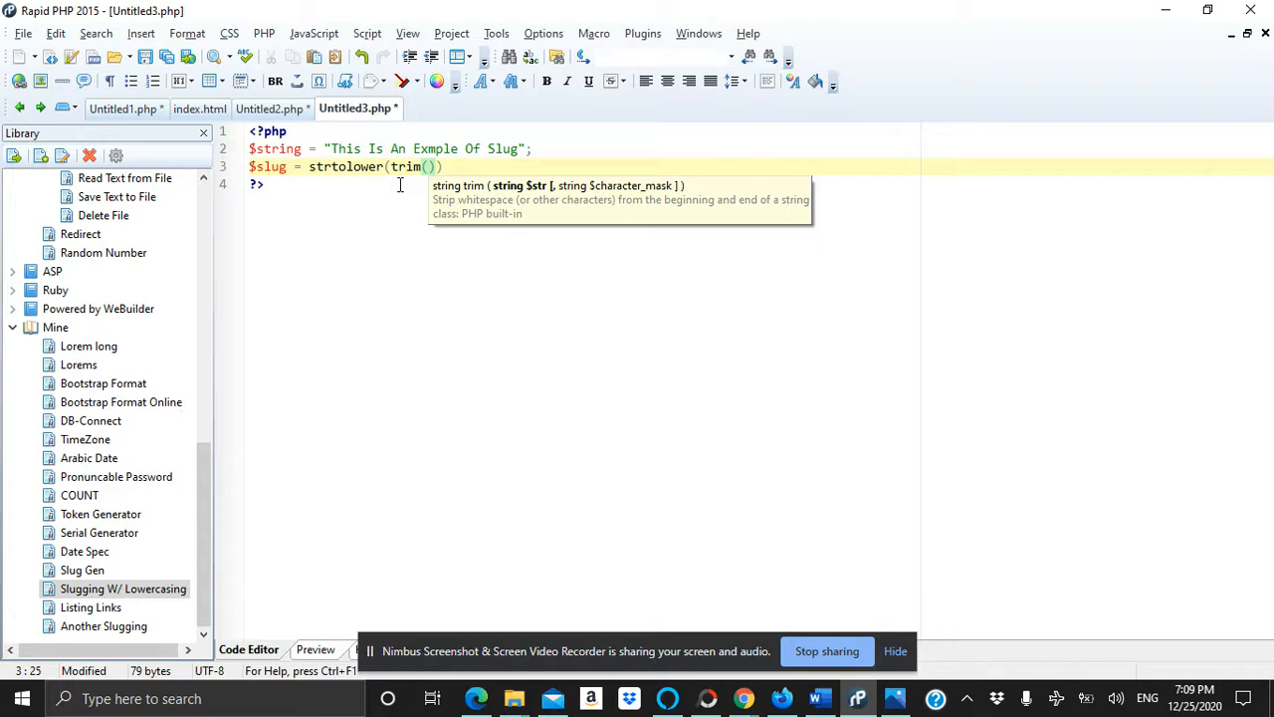
type("preg_replace('")
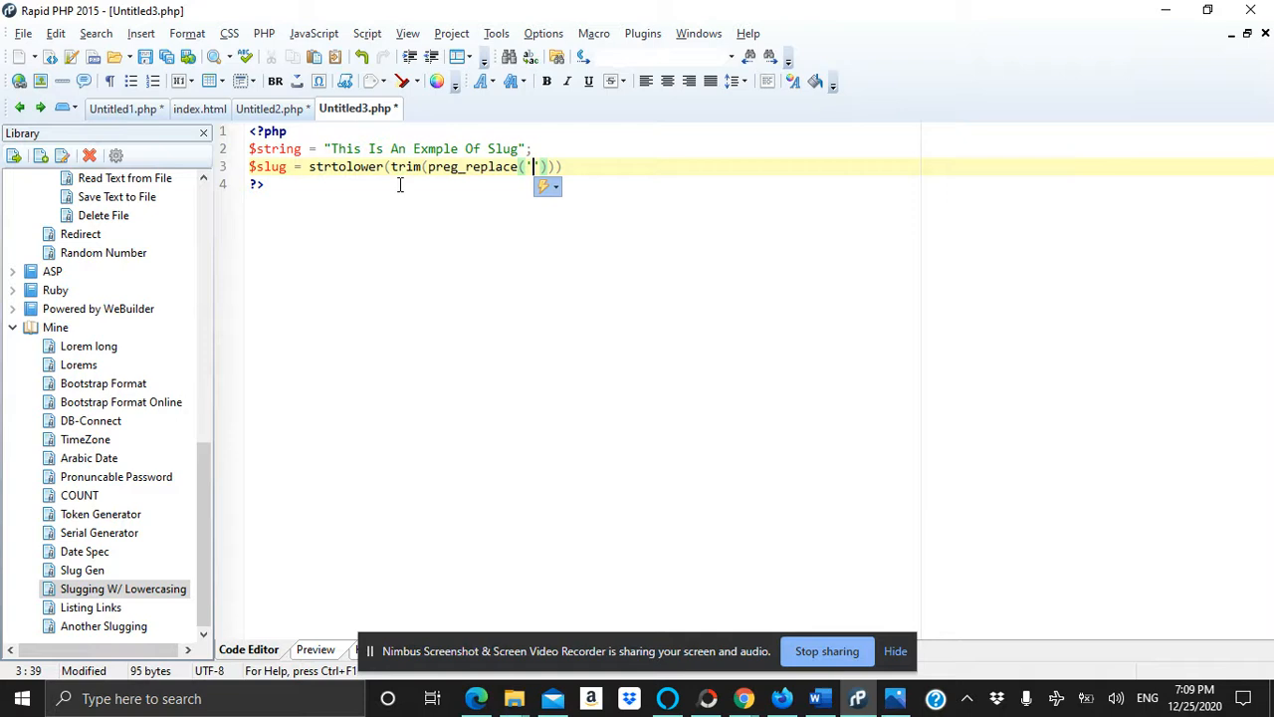
type("/[^A-Za-z0-9-]+/")
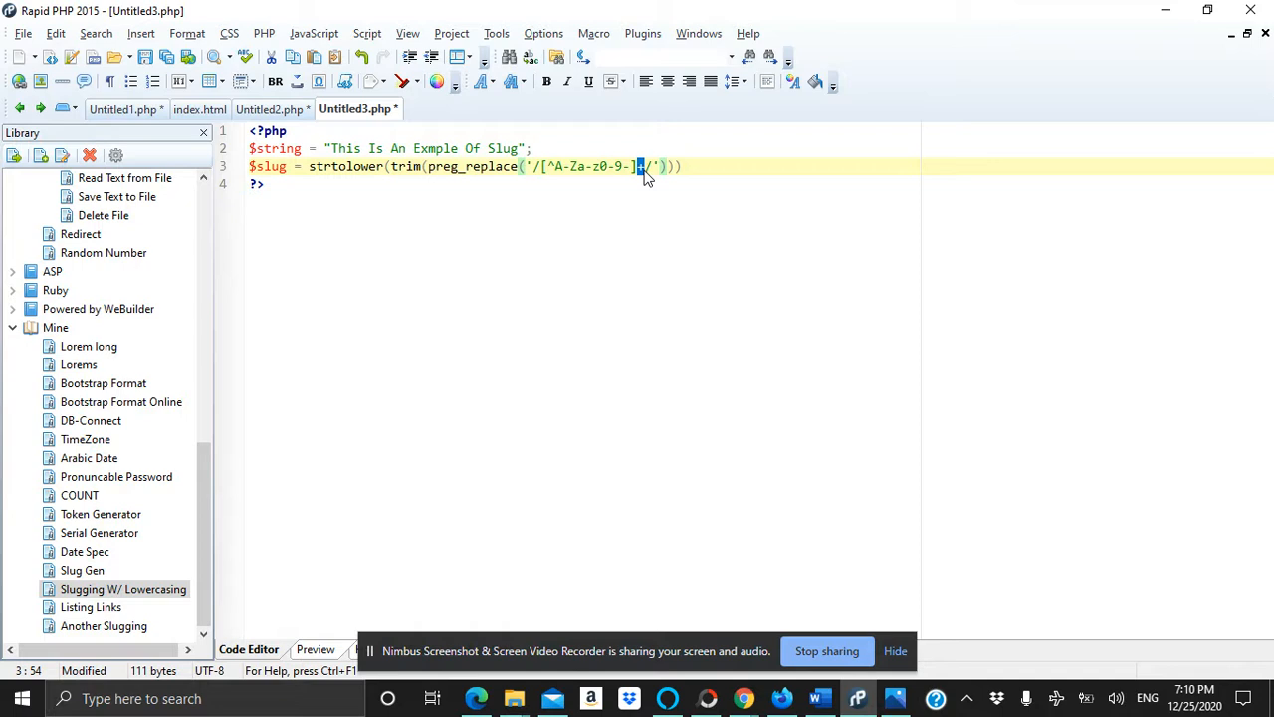
Complete preg_replace with '-' and $string, add echo $slug;, and preview this-is-an-exmple-of-slug
type("+/' '")
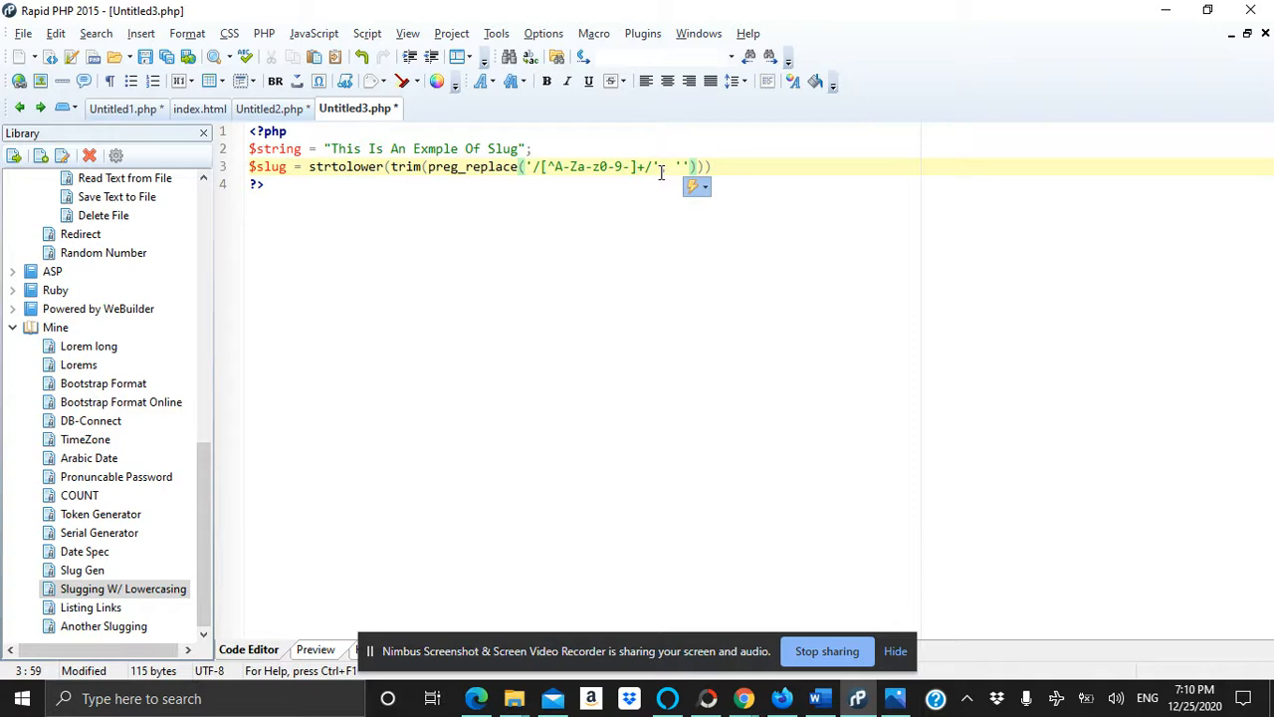
type("-")
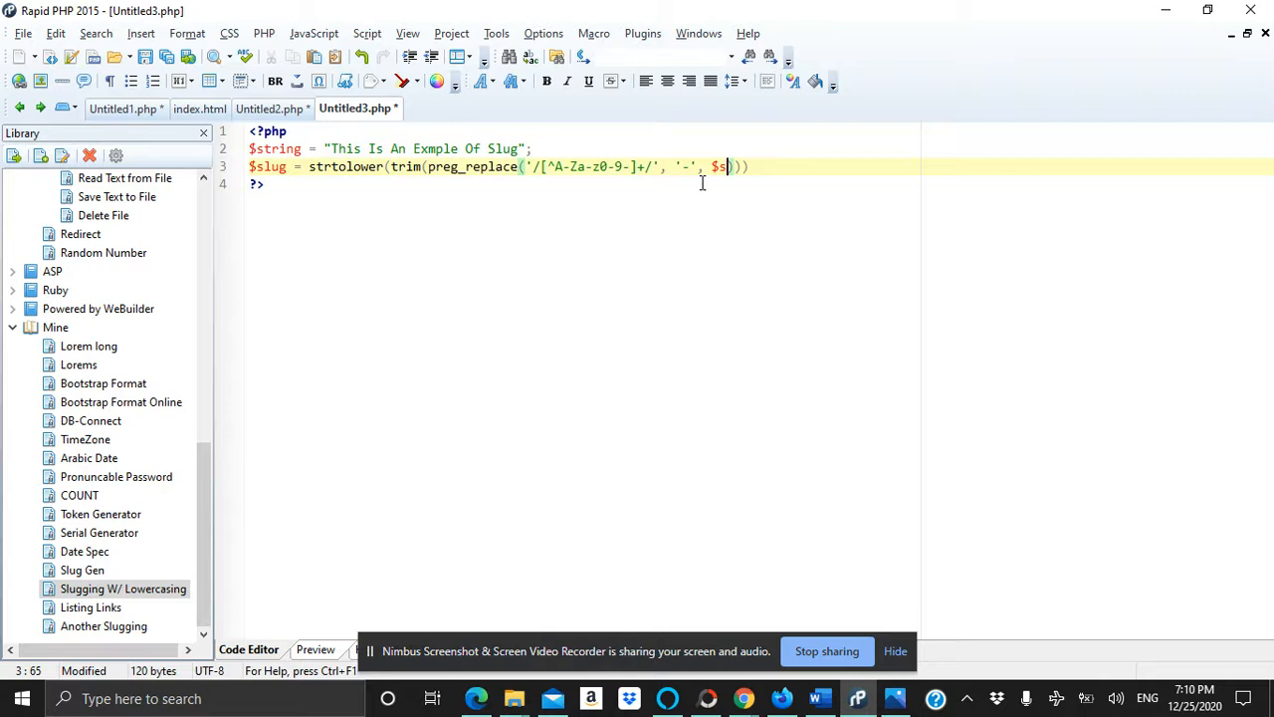
type("tring)")
type("echo")
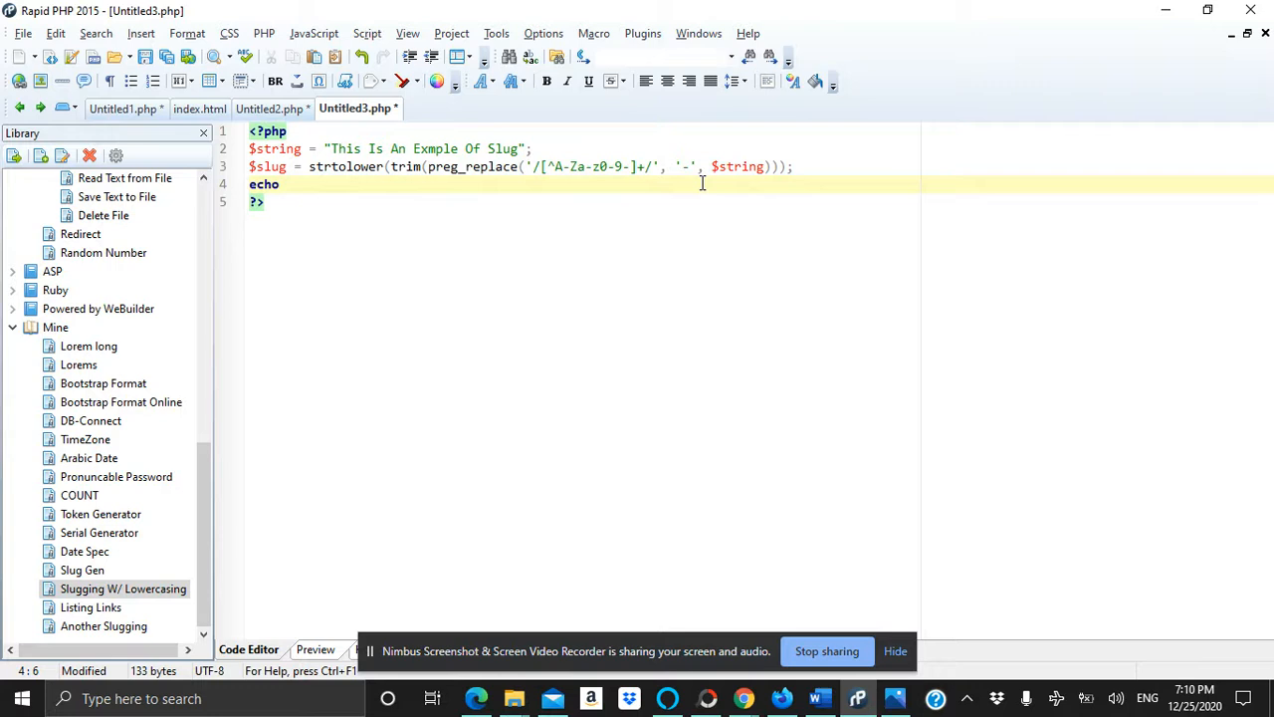
type("$slug;")
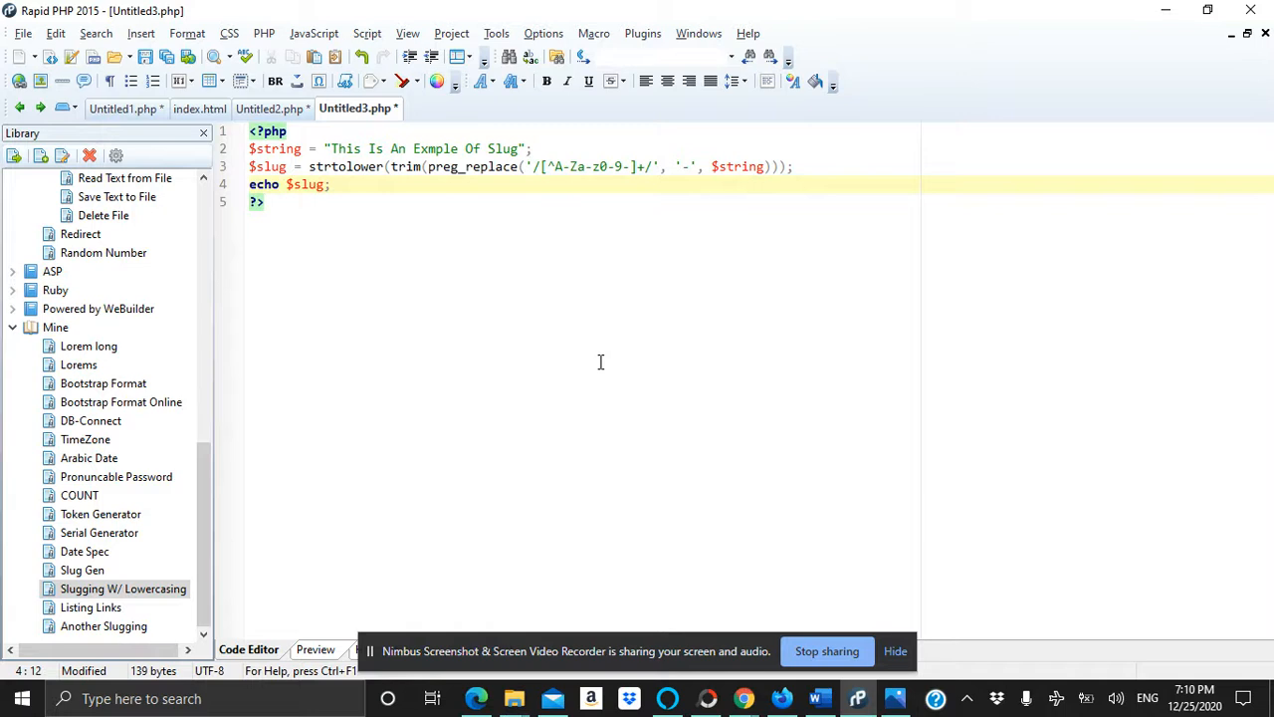
left_click(315, 649)
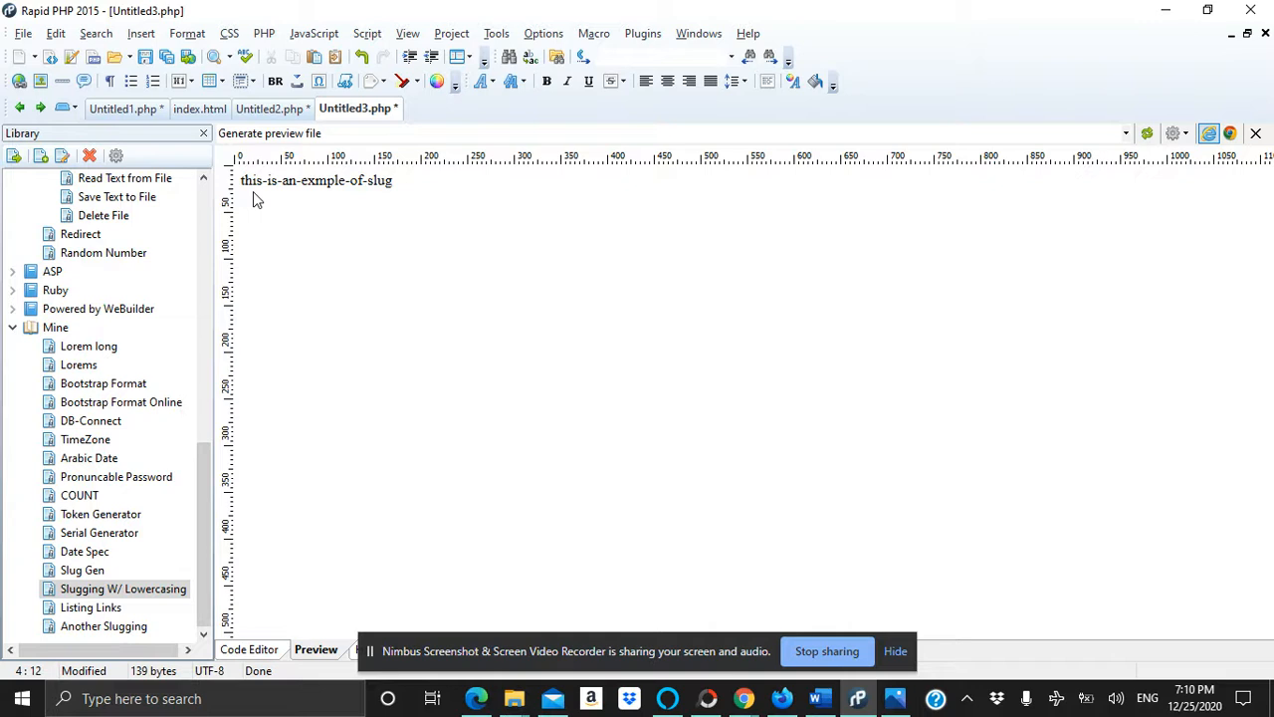